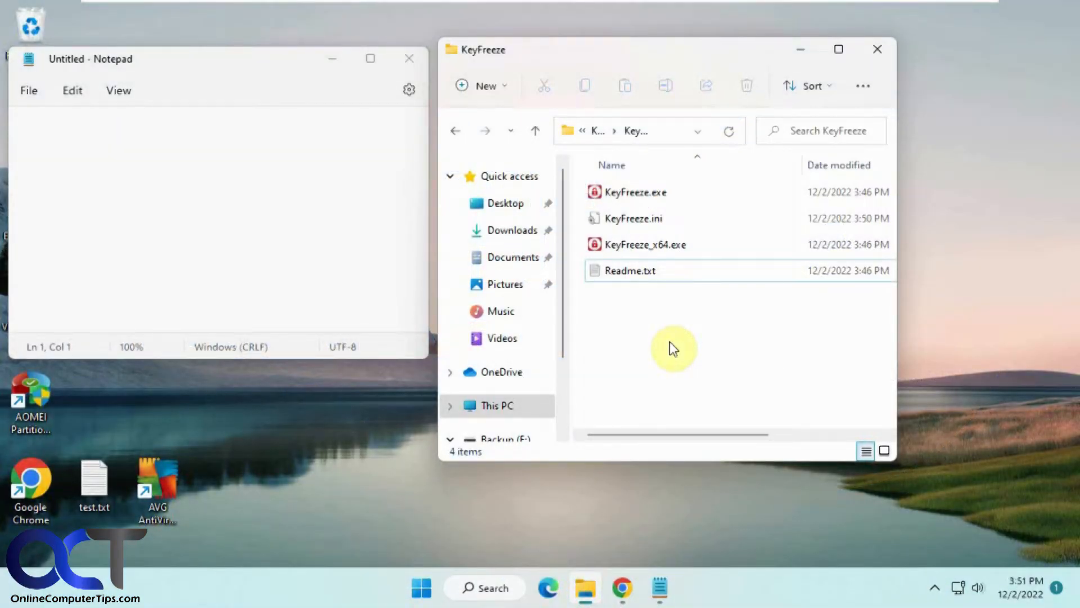
mouse_move(484, 349)
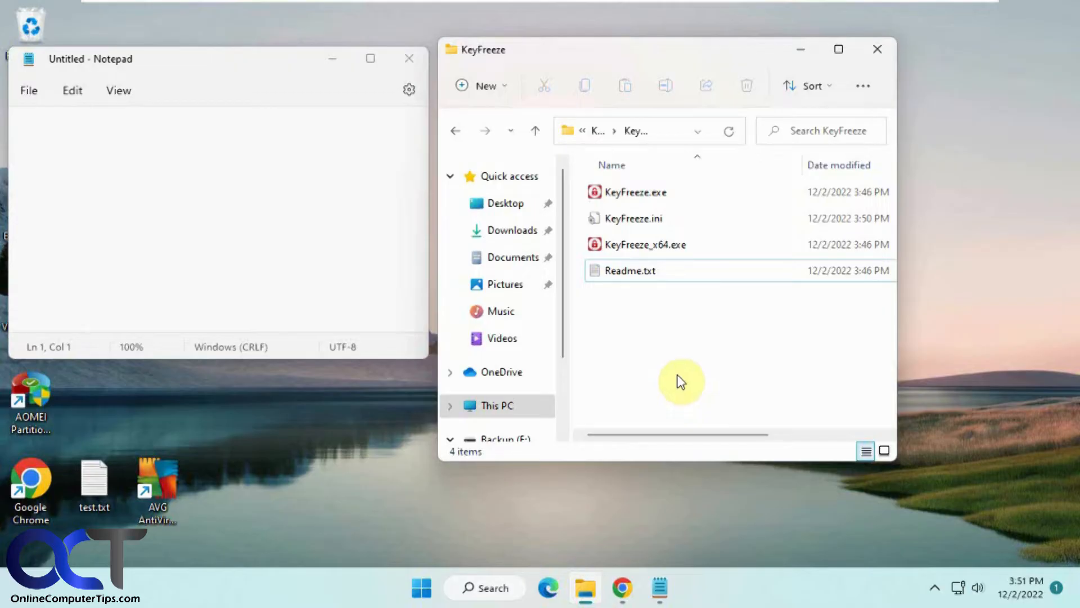
mouse_move(682, 353)
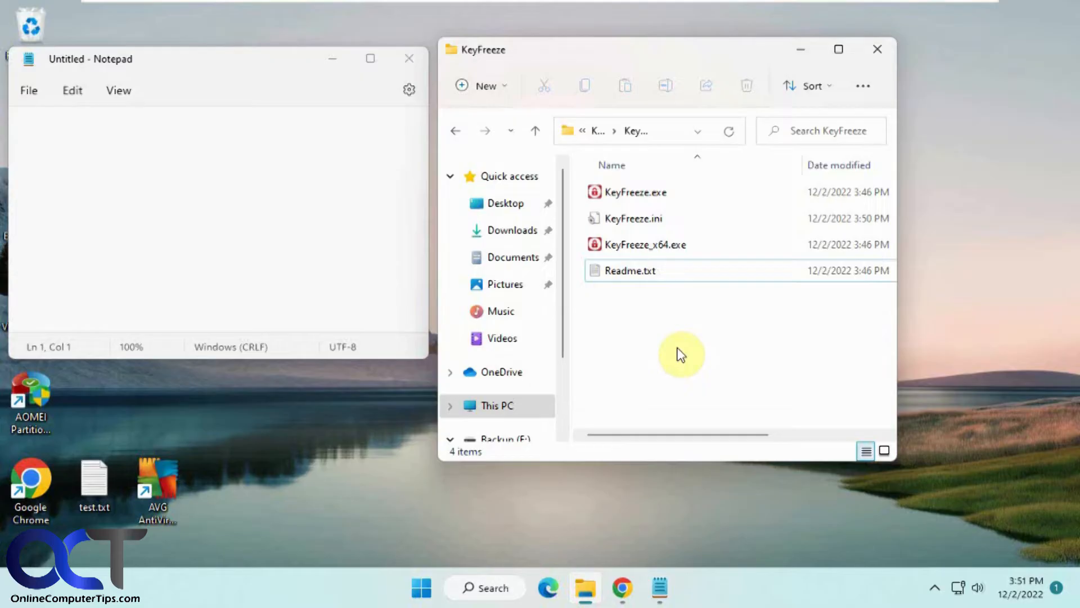
mouse_move(649, 354)
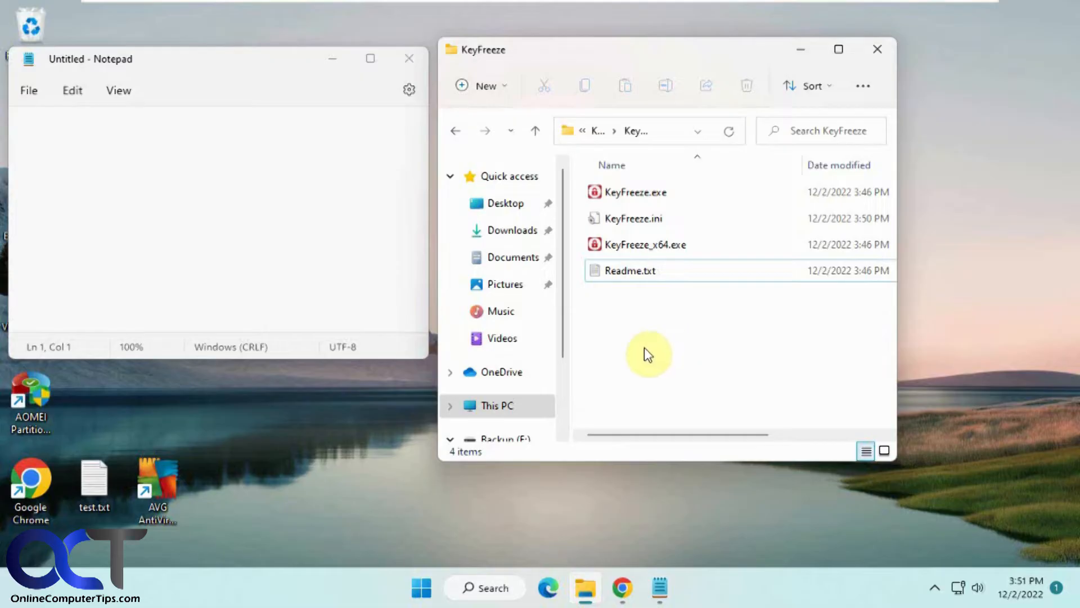
mouse_move(640, 343)
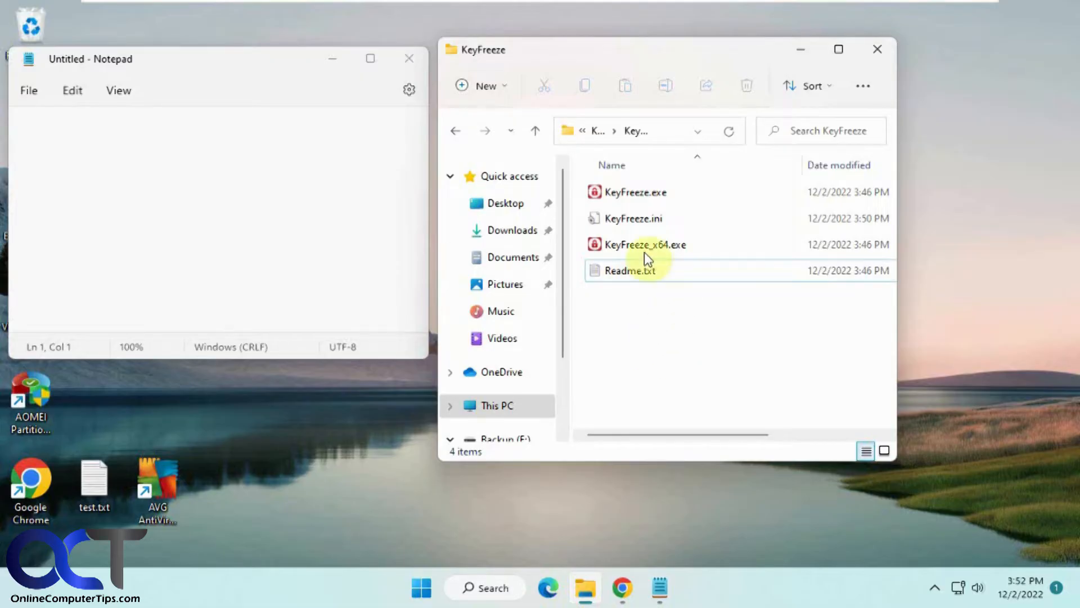
Launch KeyFreeze_x64.exe from the KeyFreeze folder and let the lock countdown finish
click(650, 245)
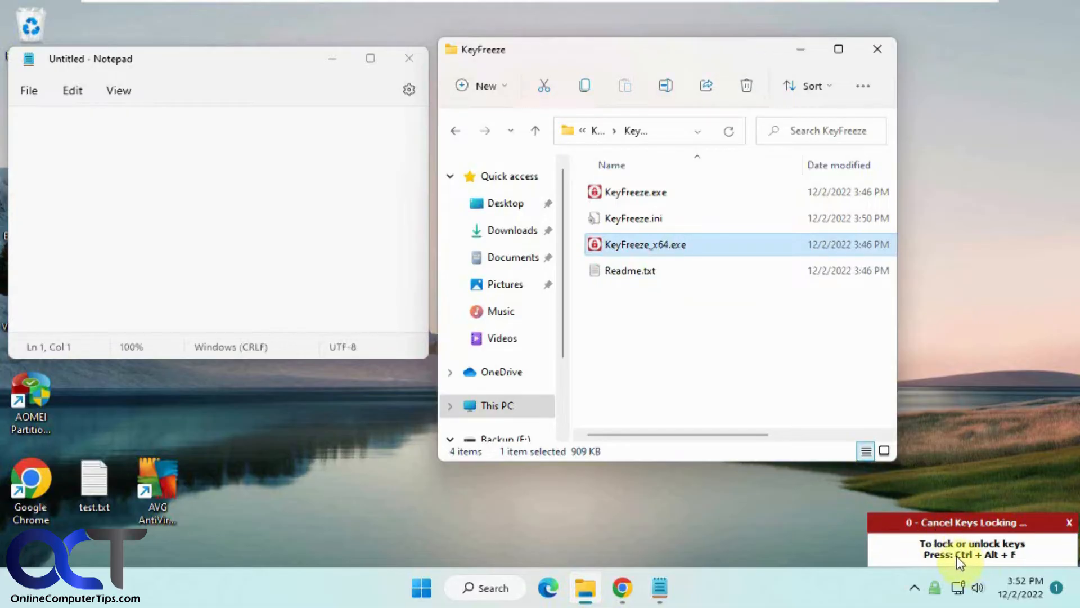
click(1066, 522)
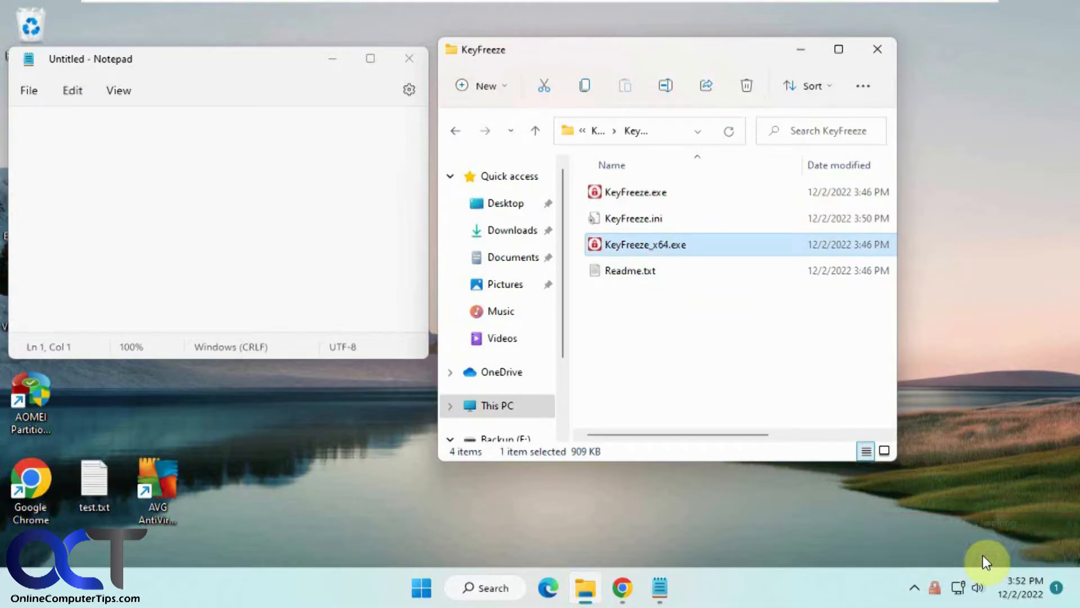
mouse_move(307, 274)
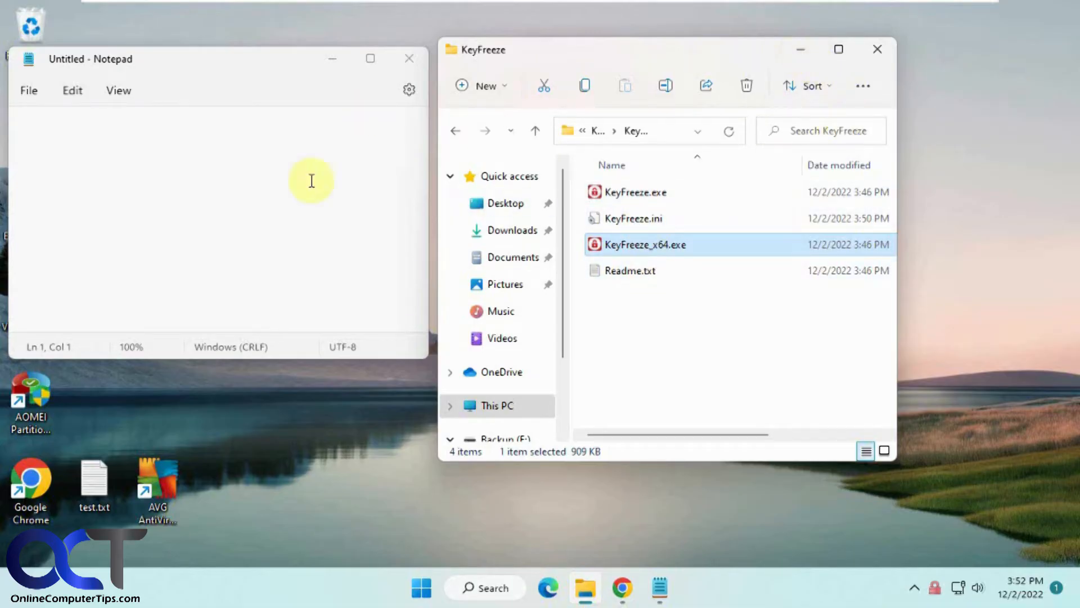
mouse_move(720, 364)
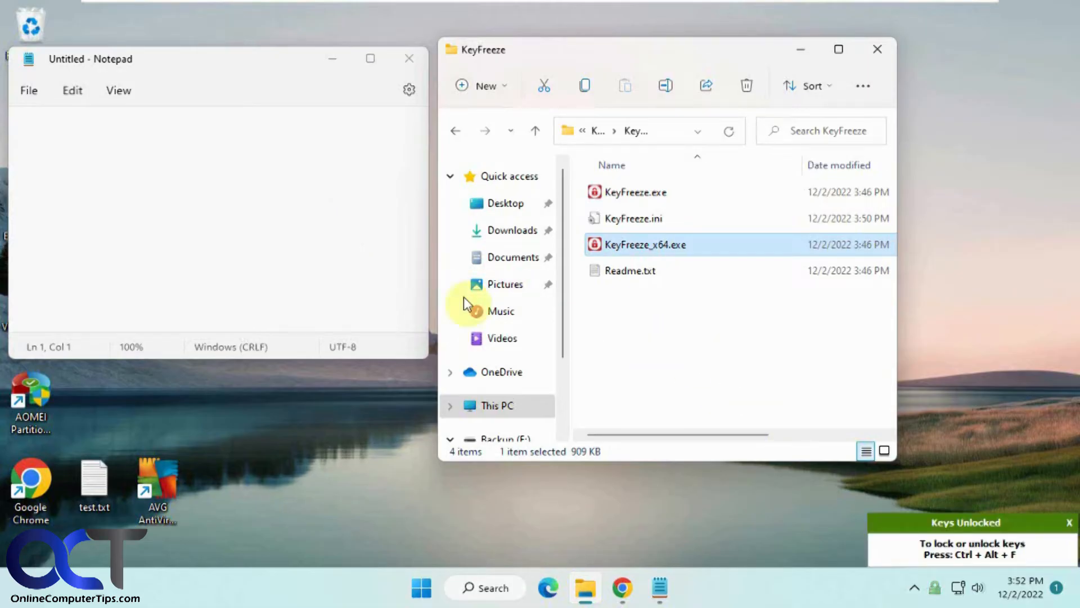
Enter 'sfsf' in Notepad, then toggle the lock with Ctrl+Alt+F so keys report unlocked
text(sfsf)
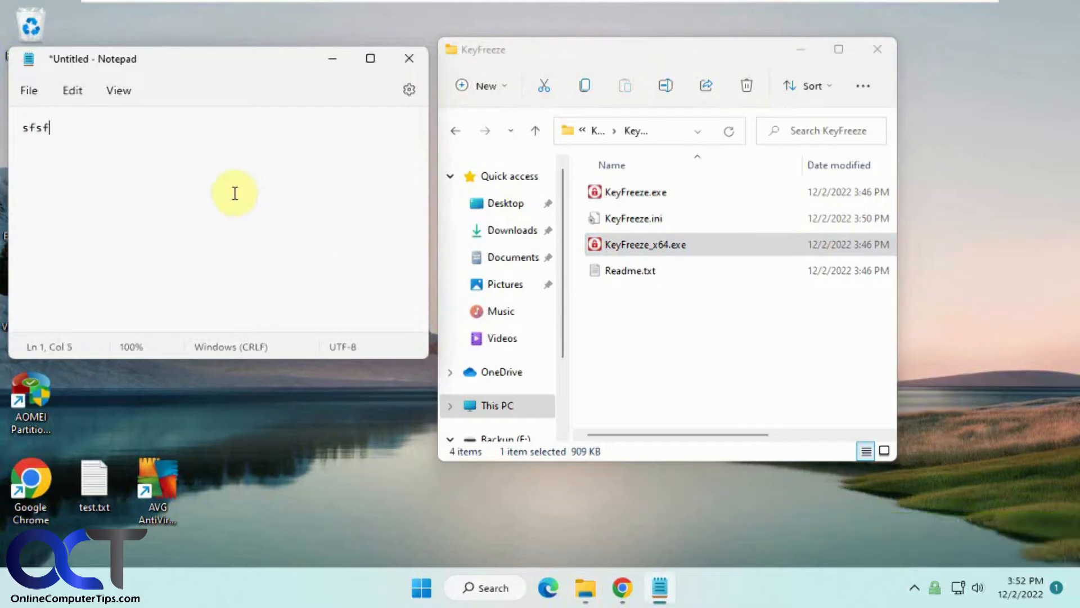
mouse_move(701, 379)
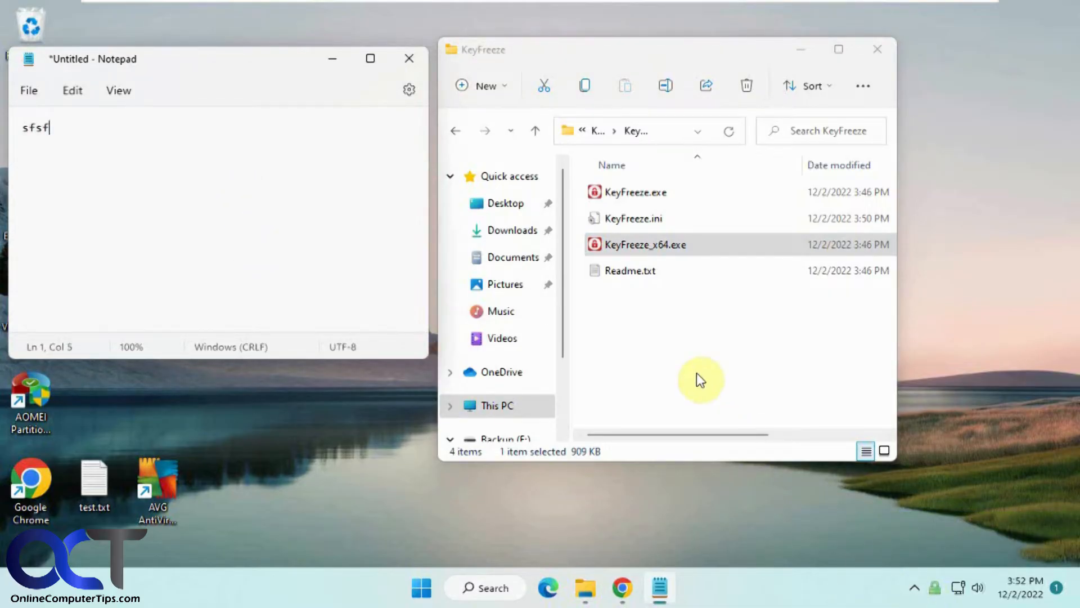
key(ctrl+alt+f)
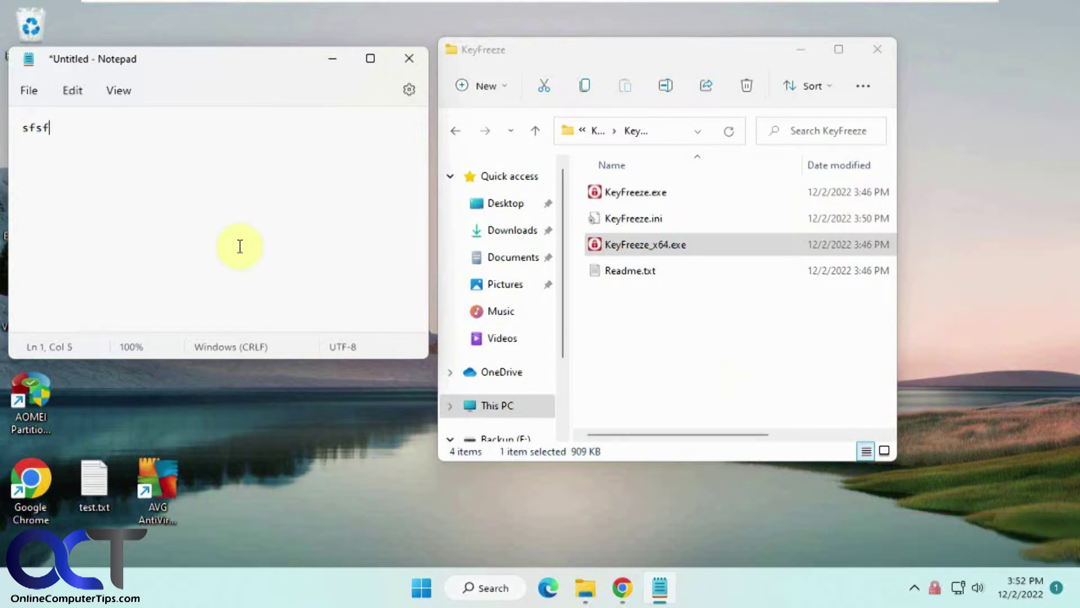
mouse_move(279, 244)
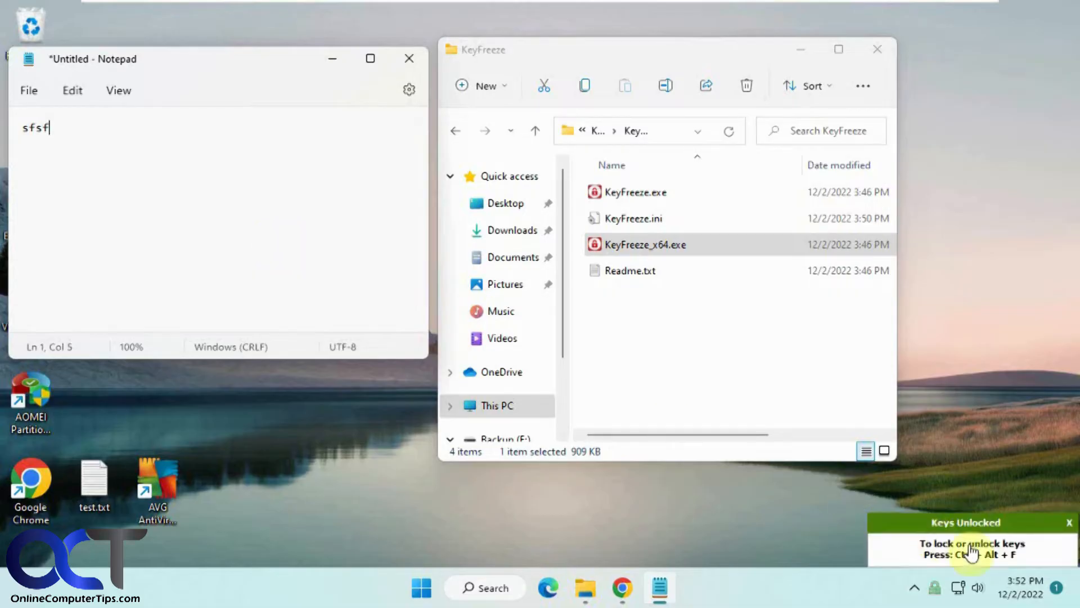
mouse_move(934, 587)
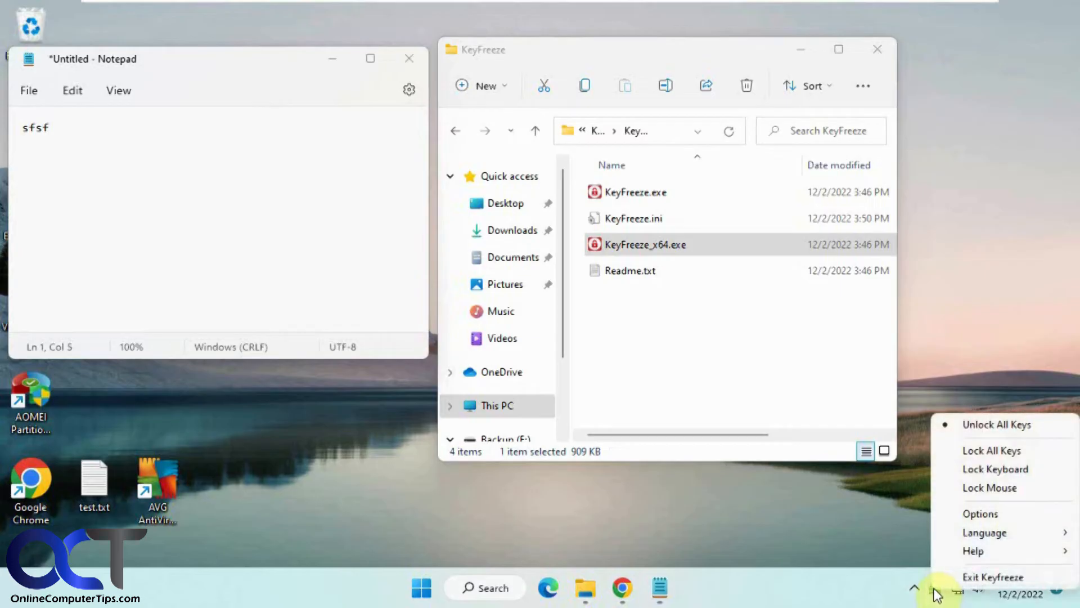
mouse_move(991, 530)
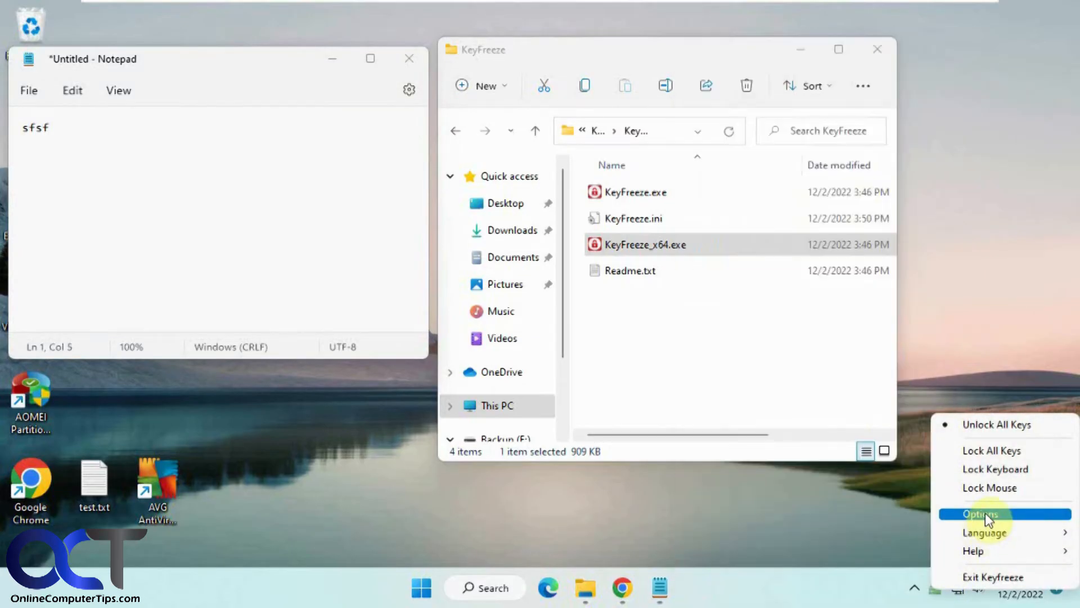
Bring up KeyFreeze's Options dialog from the tray icon
click(986, 513)
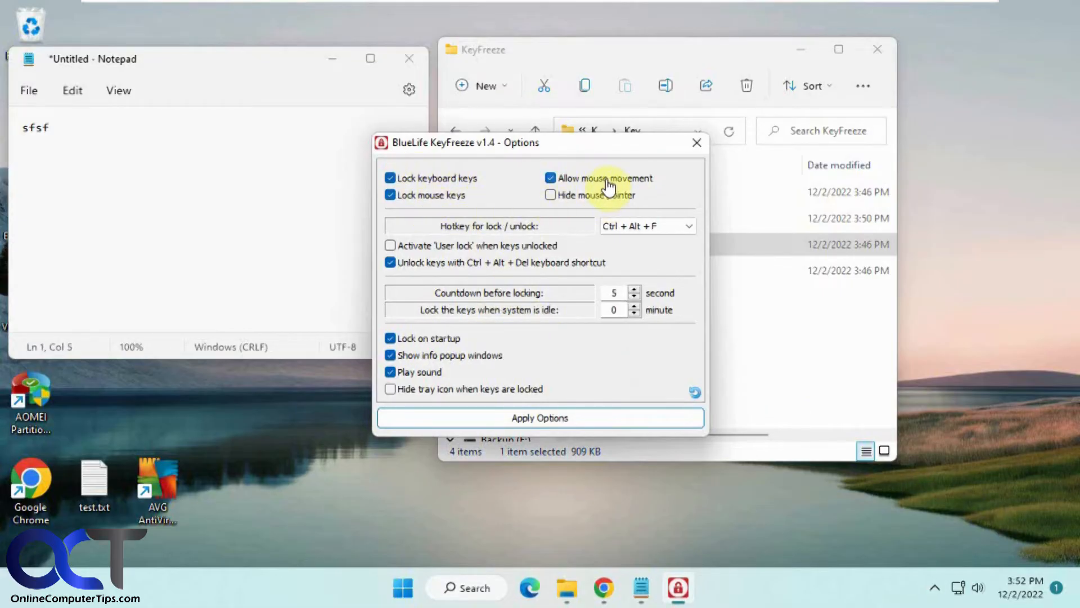
mouse_move(664, 241)
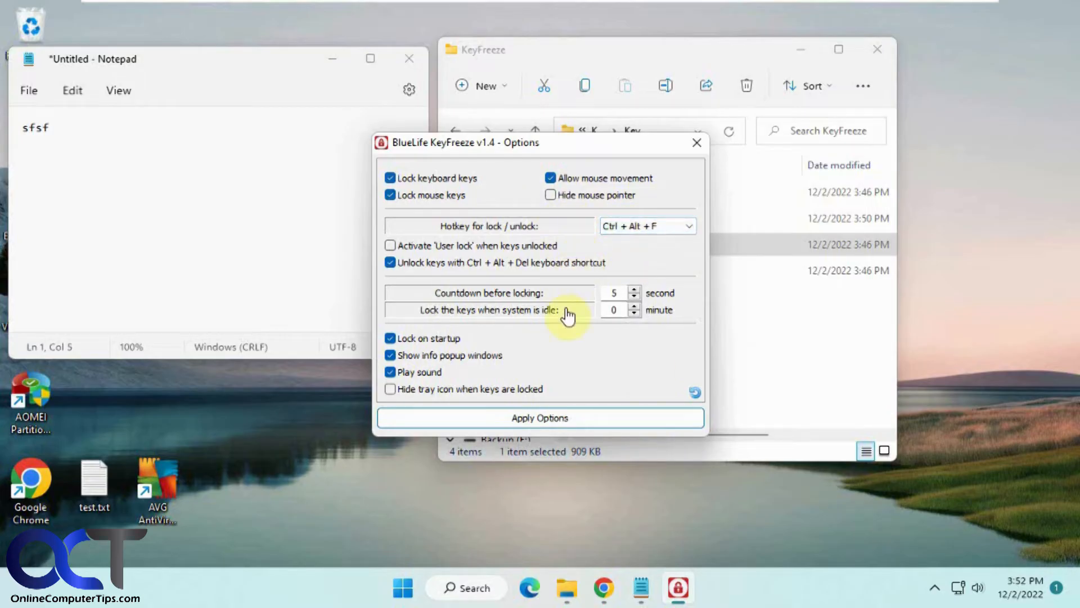
mouse_move(566, 197)
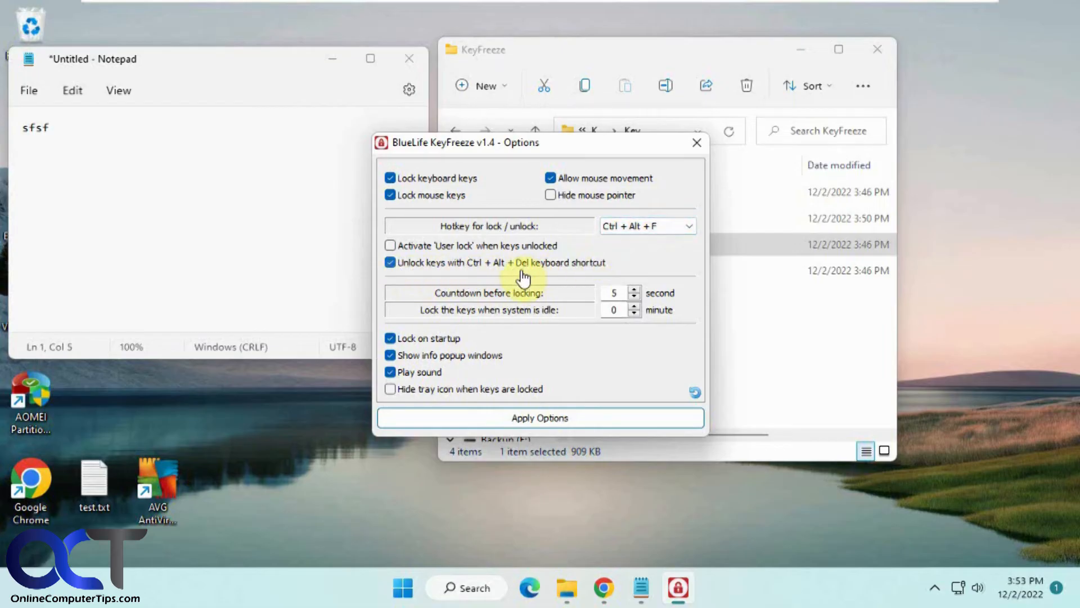
mouse_move(540, 271)
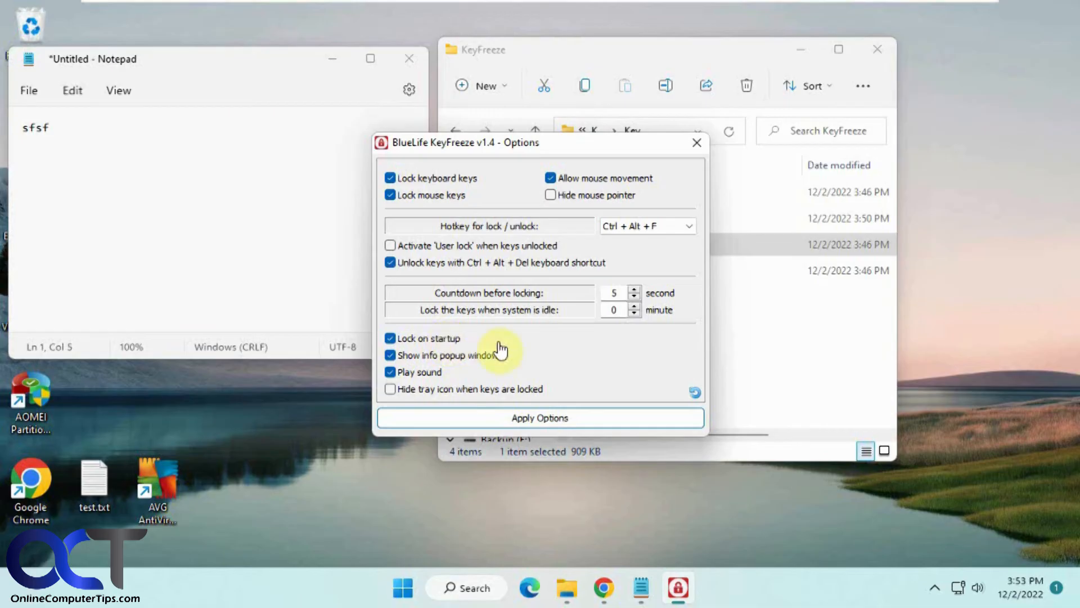
mouse_move(474, 375)
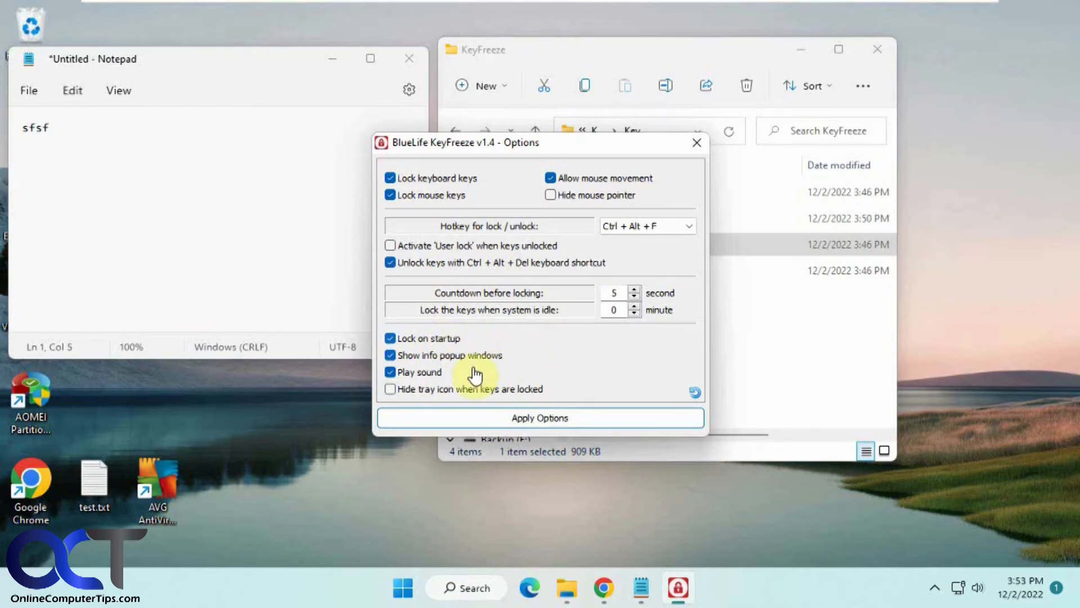
mouse_move(604, 388)
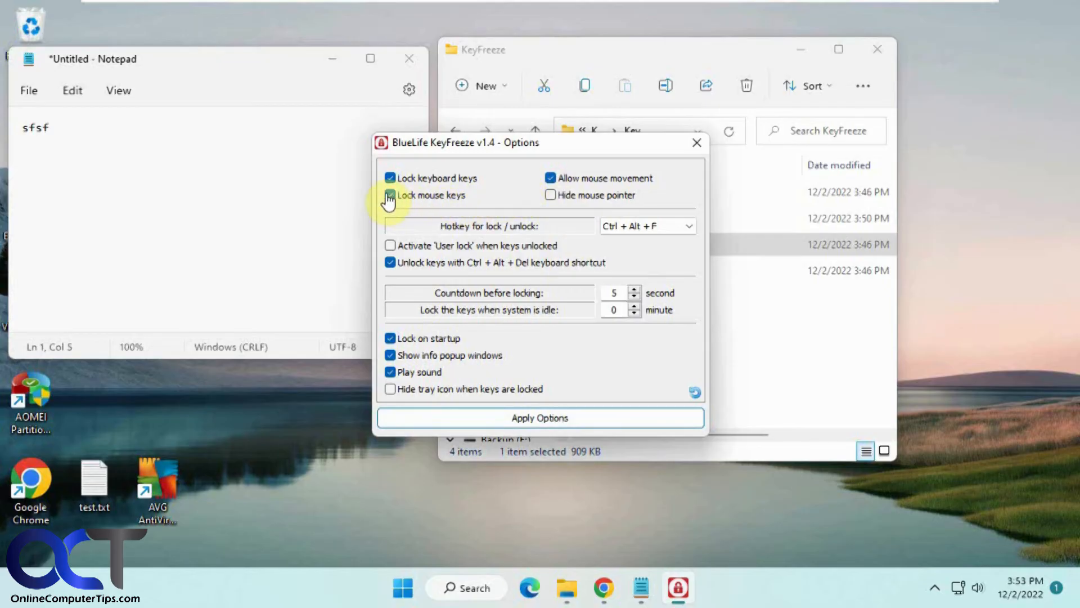
Disable Lock mouse keys so only the keyboard locks, and apply the options
click(389, 195)
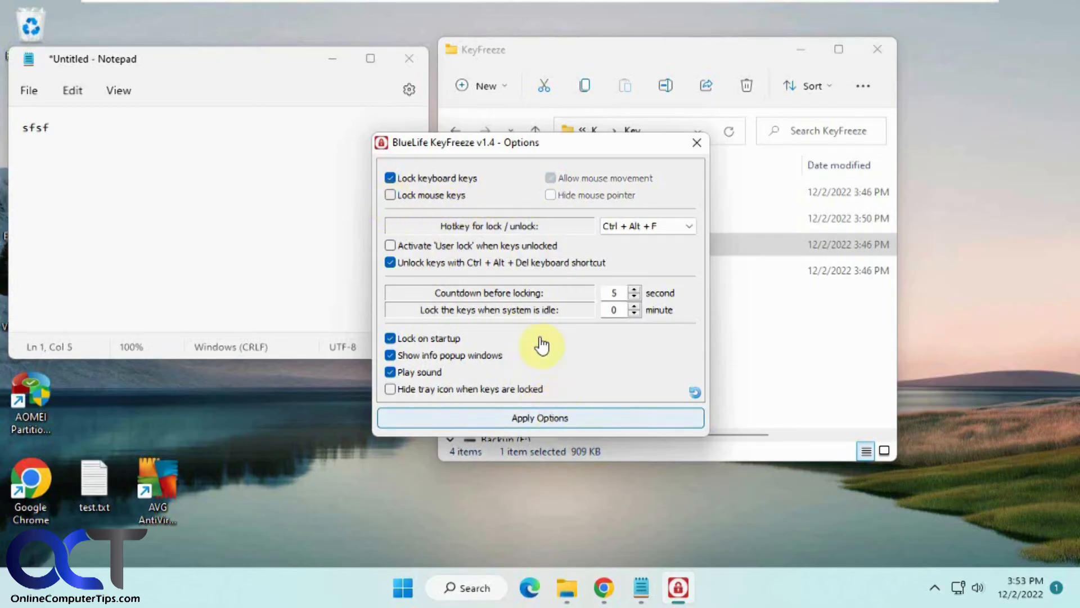
click(540, 417)
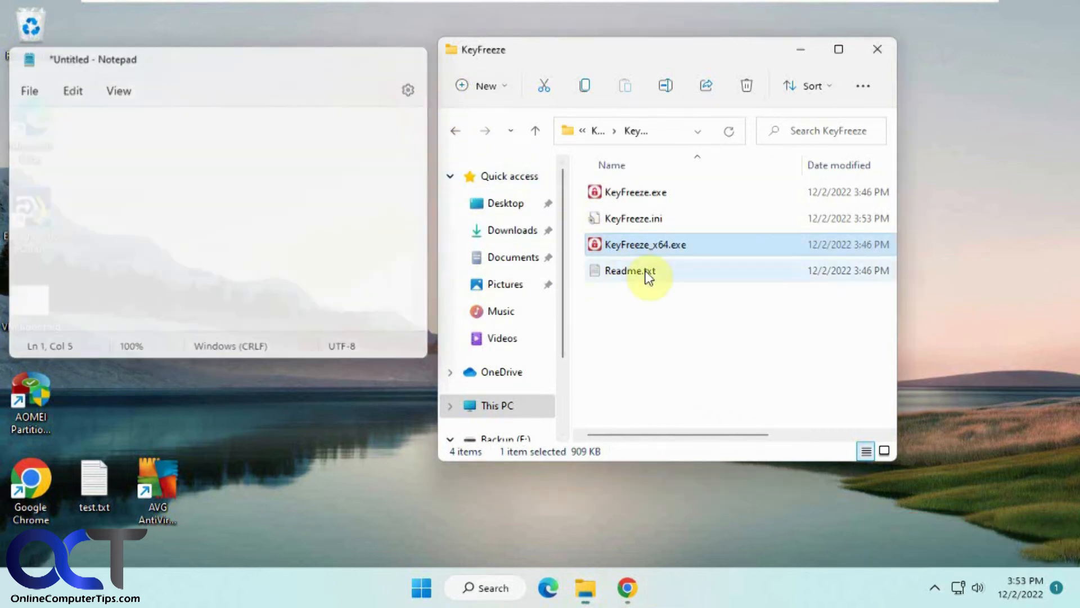
Close Notepad, leaving Readme.txt selected in the KeyFreeze folder
double_click(630, 270)
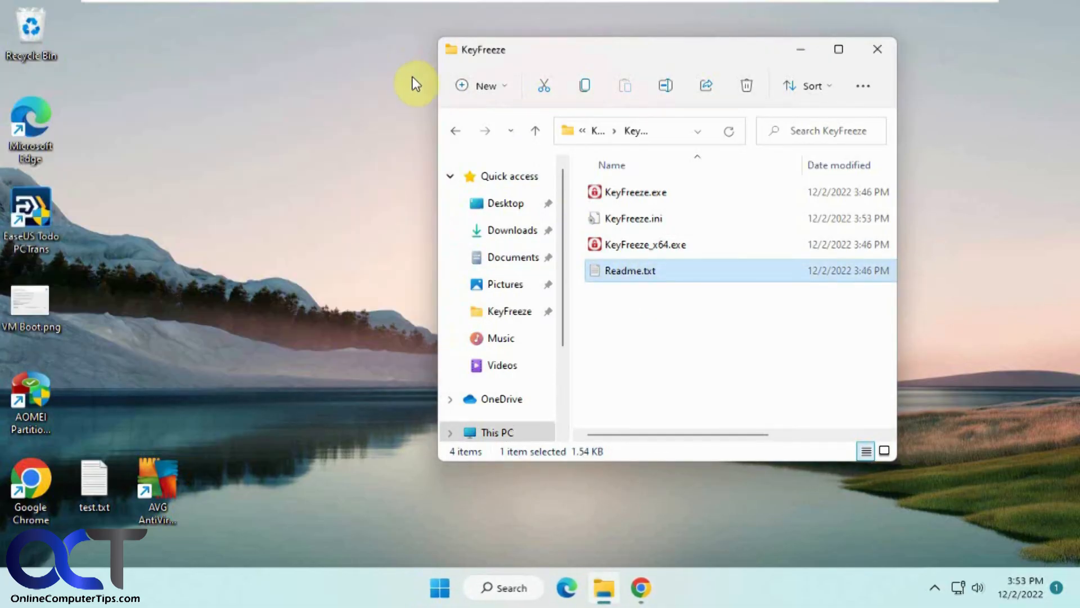
mouse_move(656, 366)
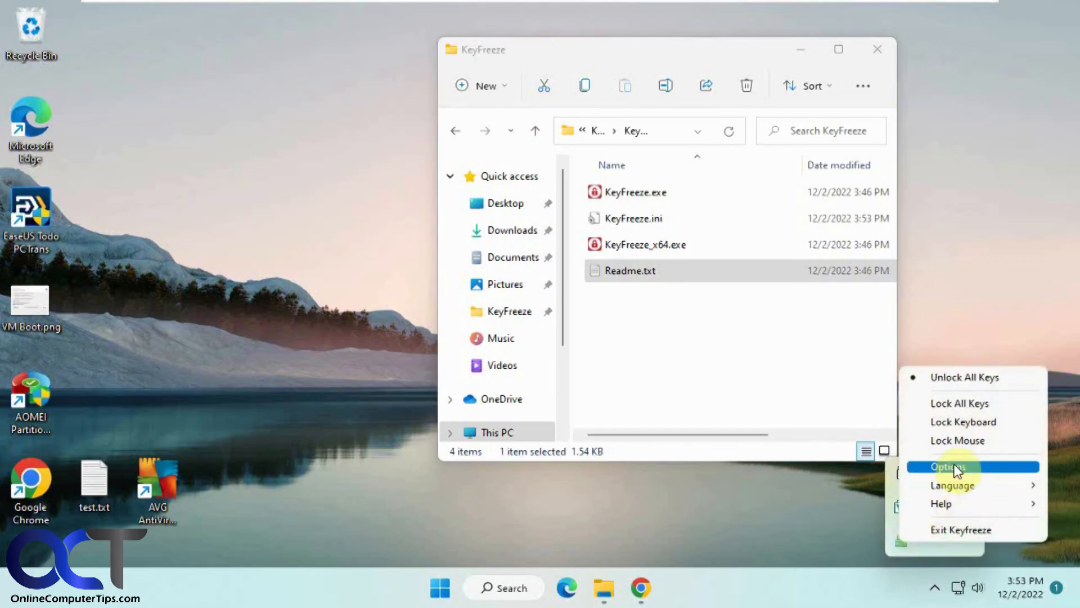
Reopen KeyFreeze's Options and re-enable Lock mouse keys alongside keyboard locking
click(950, 466)
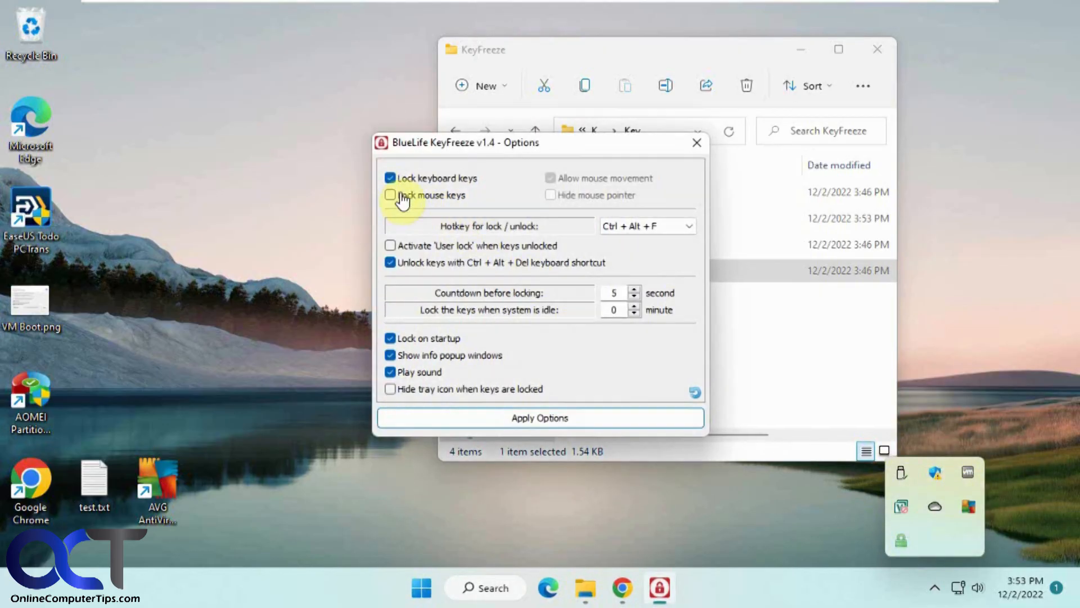
click(389, 195)
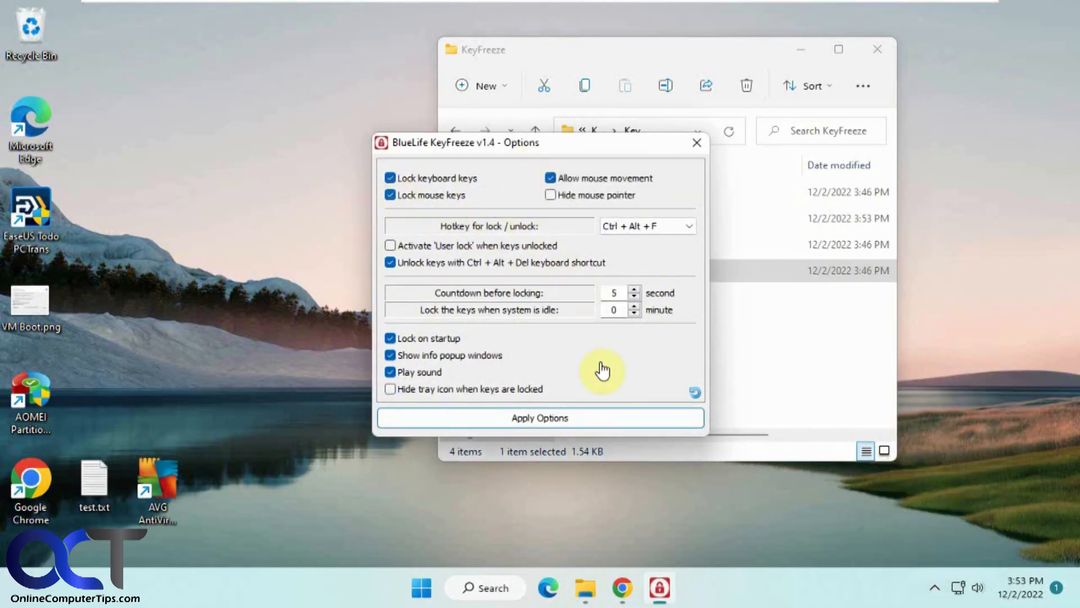